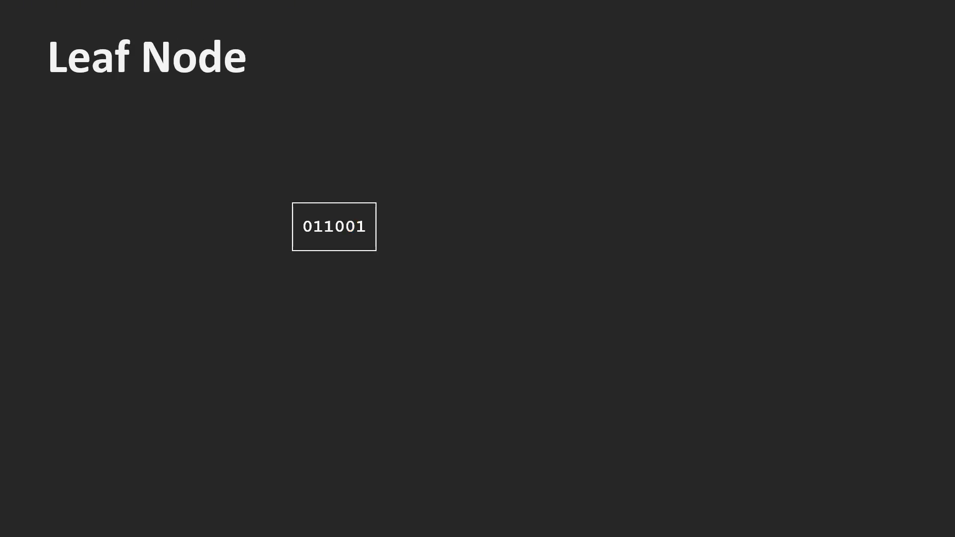
key(Right)
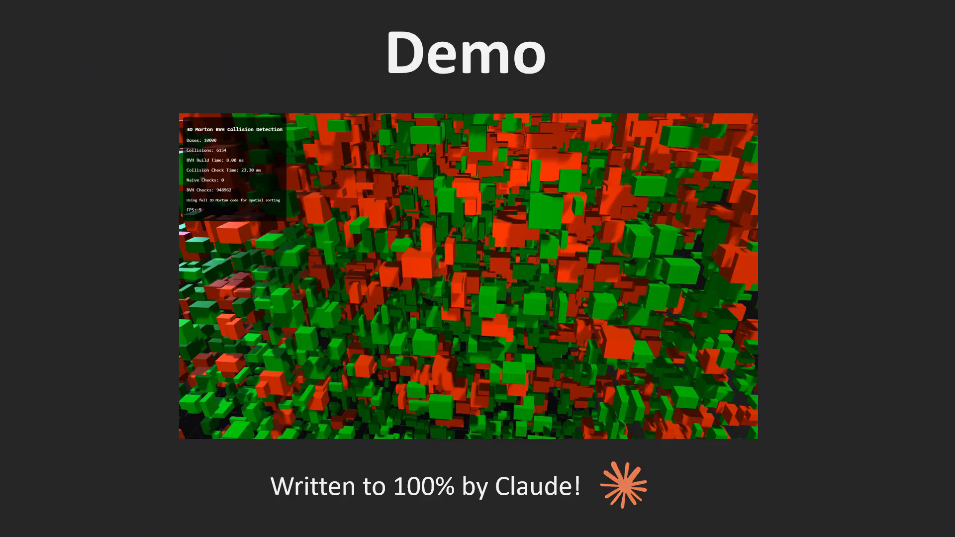